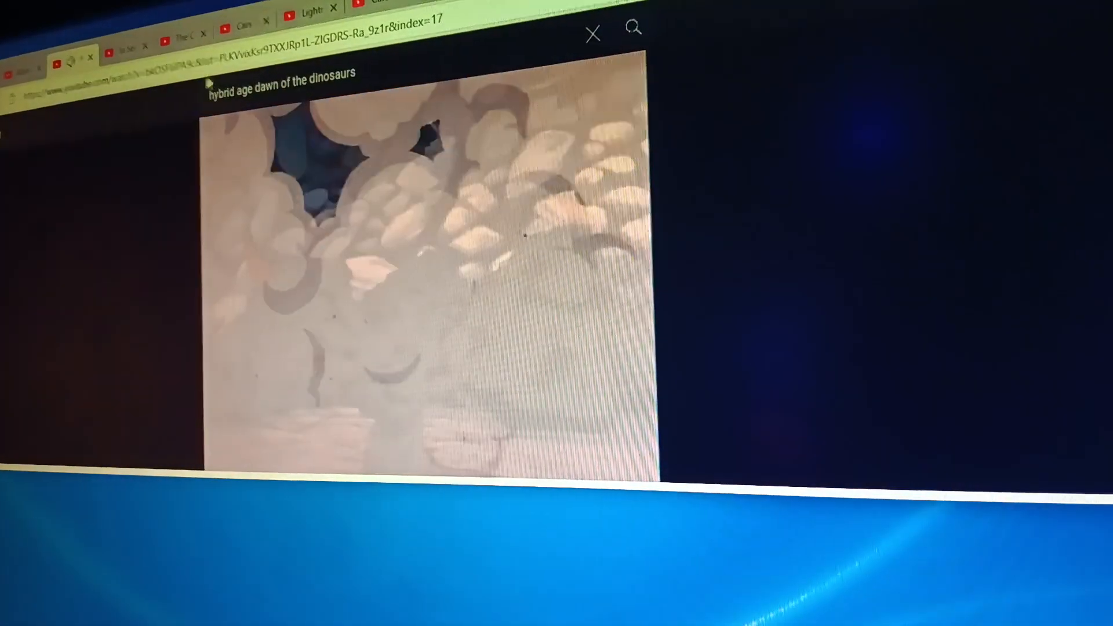
Step: Cycle through the Cars 3 2017 and dinosaur cartoon tabs, landing on the Cars clip with the blue vintage car
left_click(245, 23)
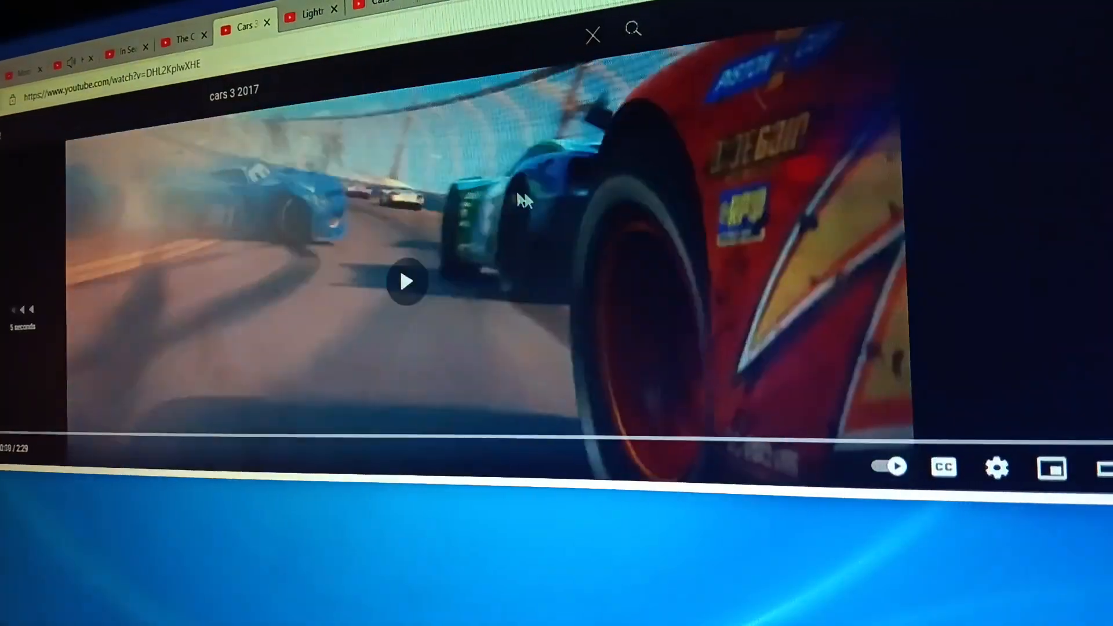
left_click(406, 281)
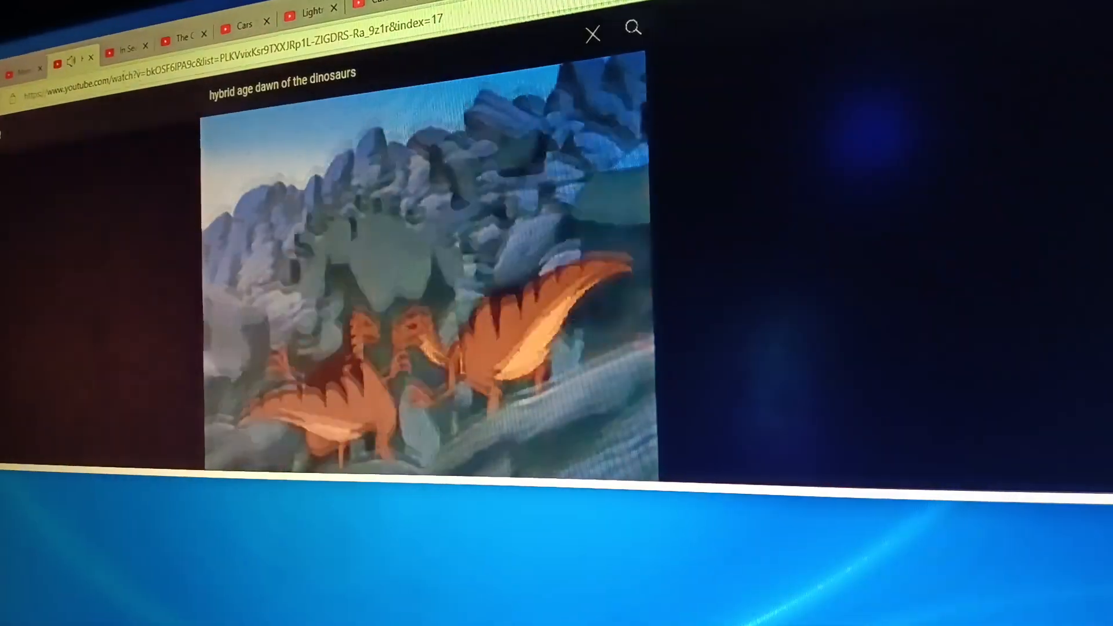
left_click(244, 17)
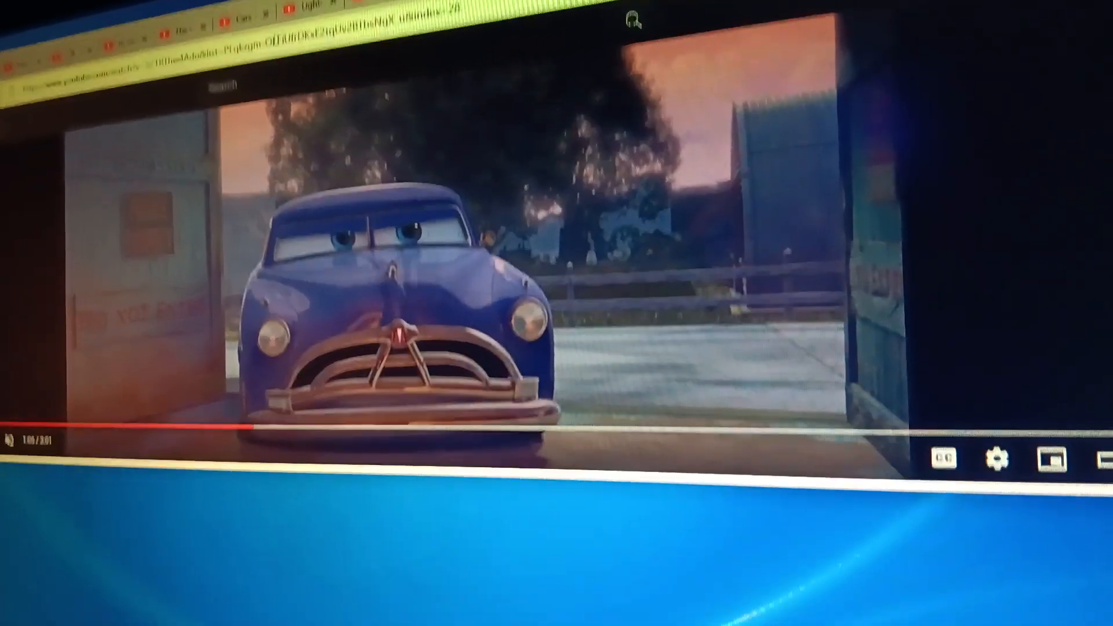
Step: Bring up the MagpiePony pony cartoon tab, paused near 12:01 at the flaming cake scene
left_click(241, 24)
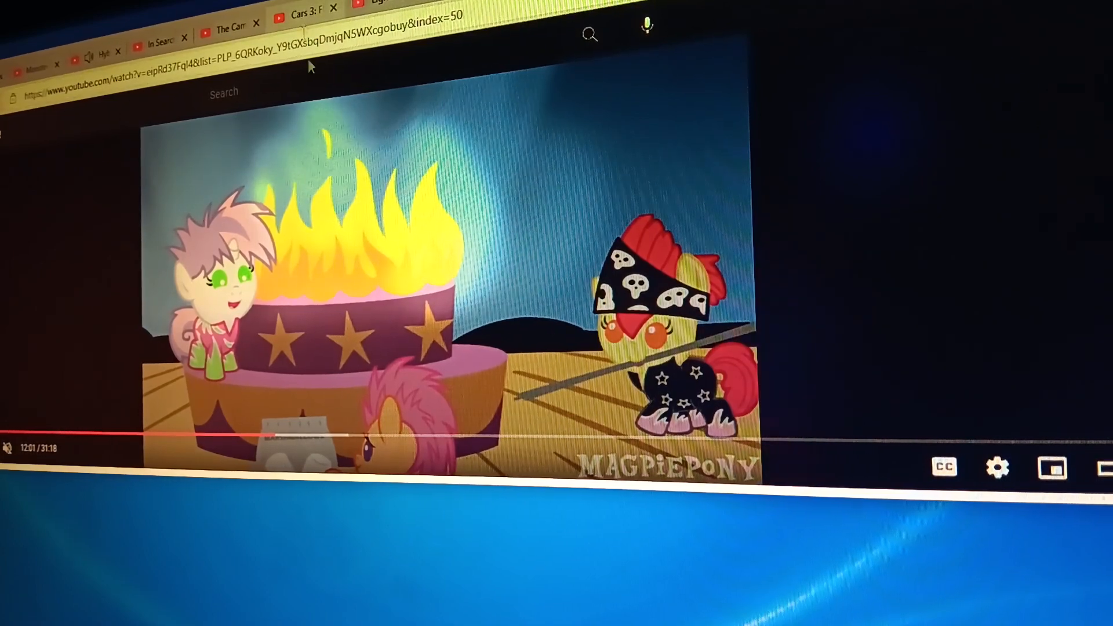
left_click(305, 13)
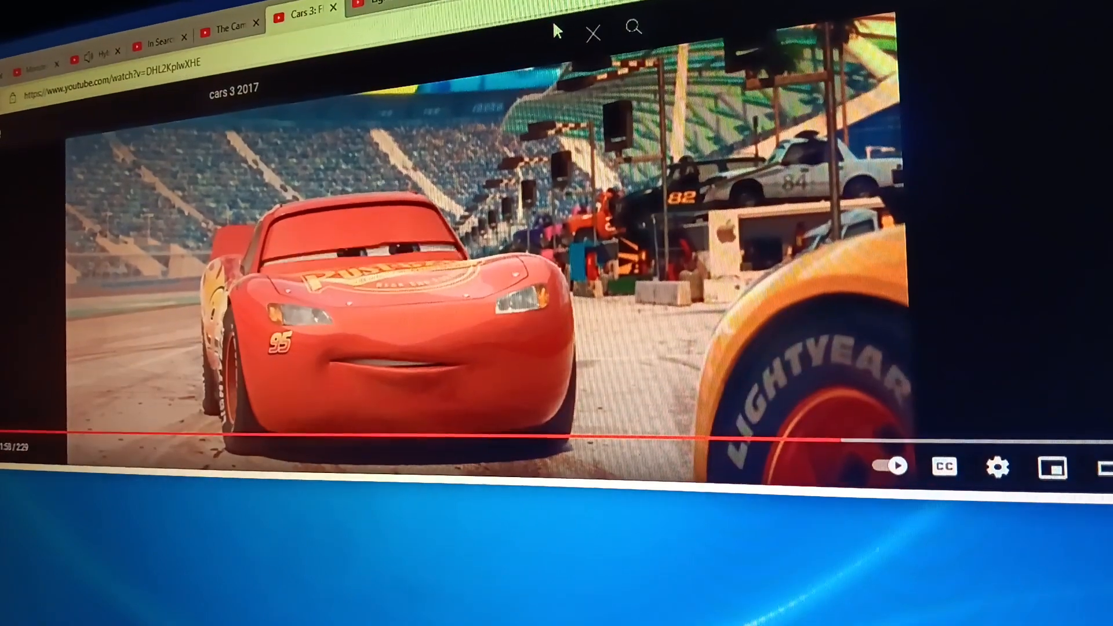
left_click(408, 277)
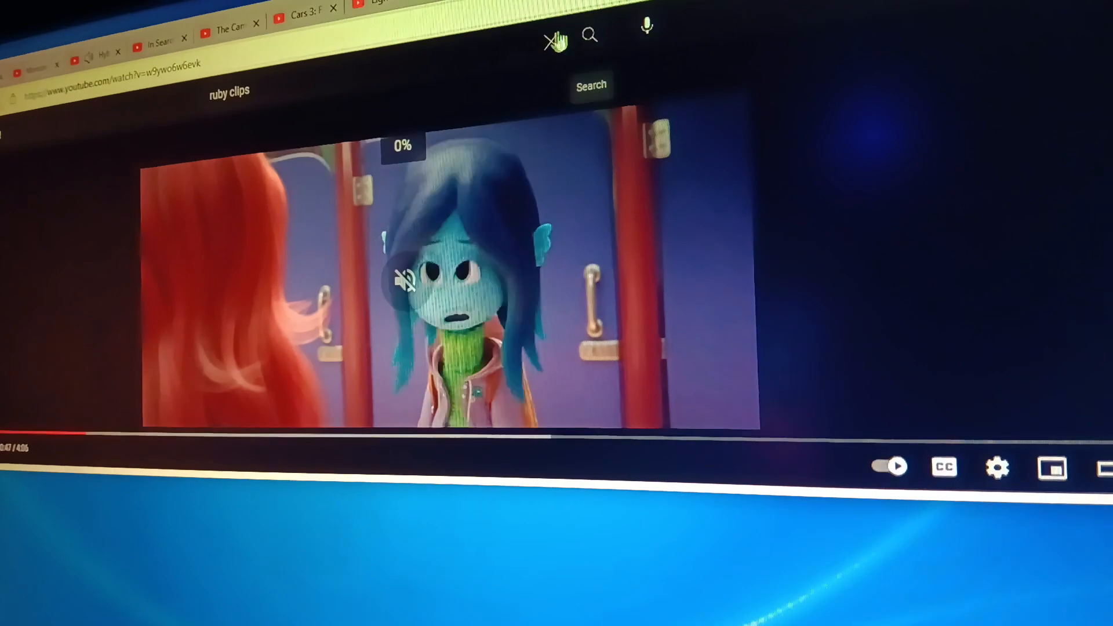
left_click(305, 13)
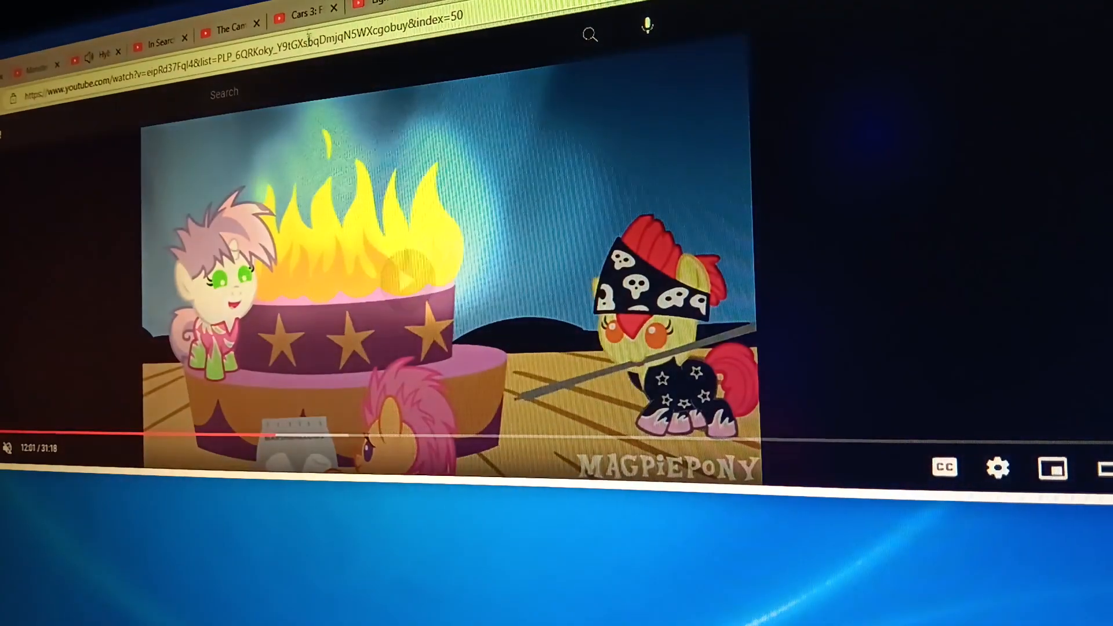
Step: Resume the pony cartoon, then move to the harryhausen monster restaurant clip
left_click(304, 10)
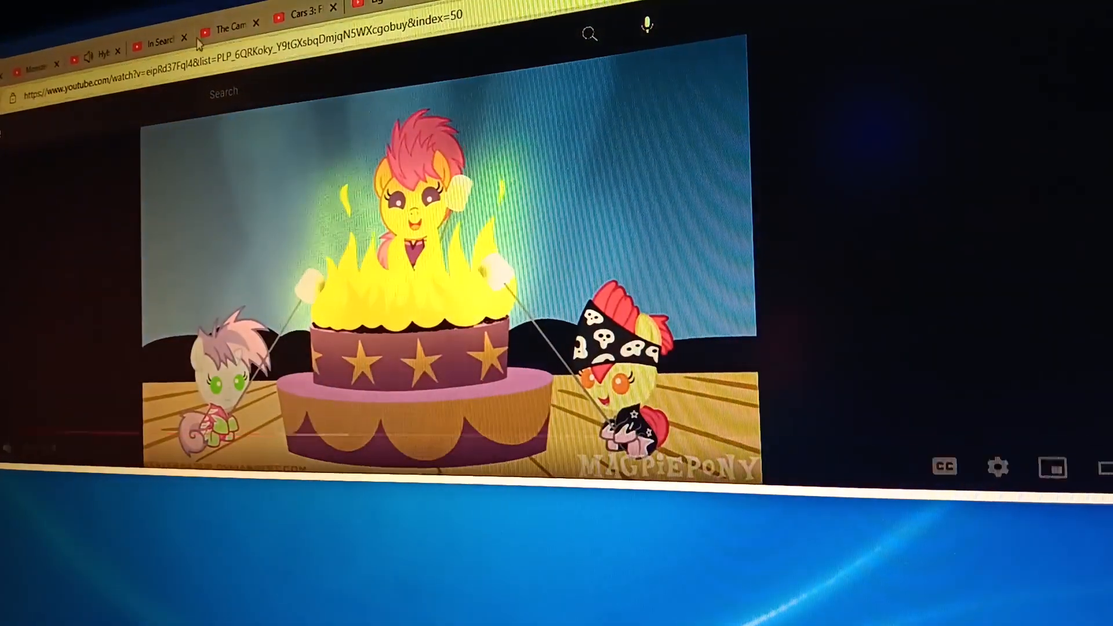
left_click(229, 21)
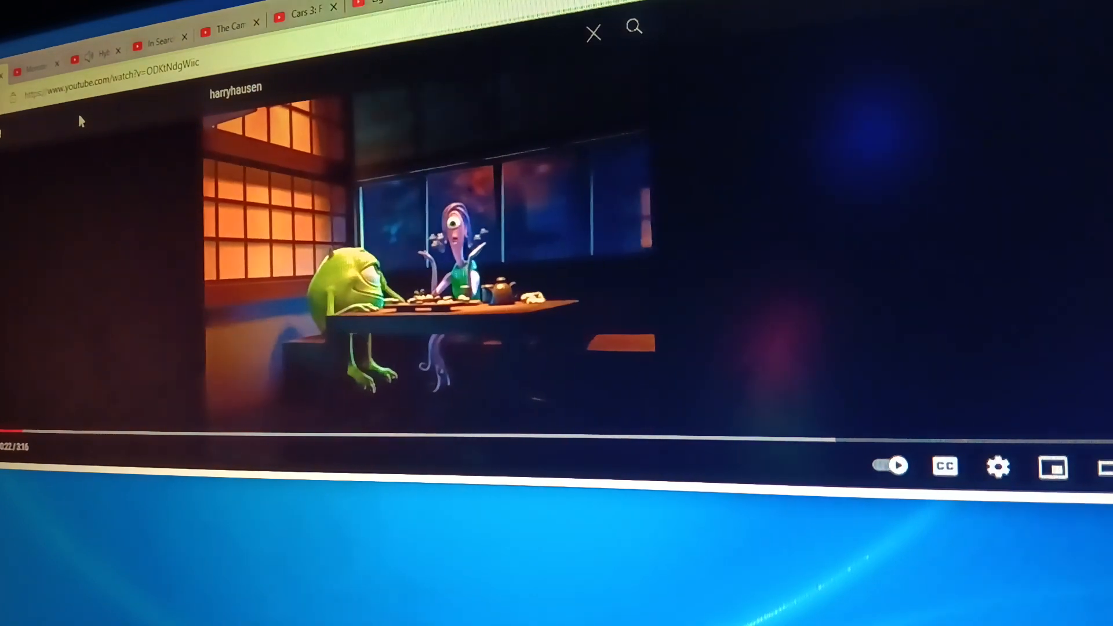
mouse_move(230, 435)
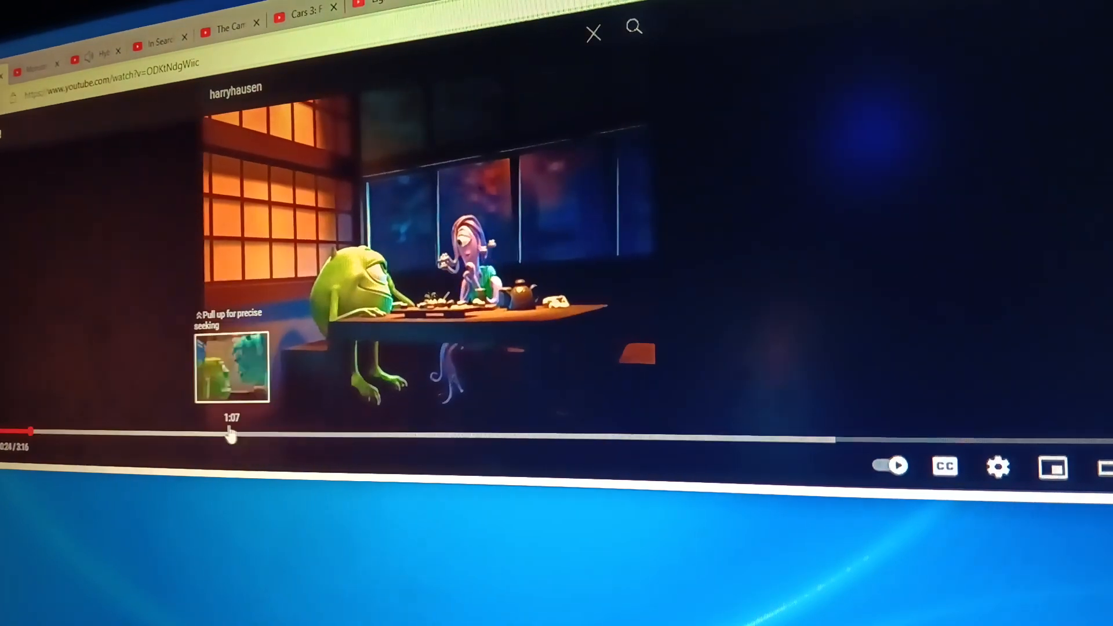
Step: Scrub the harryhausen one-eyed monster clip back to about 0:52
left_click_drag(231, 438, 163, 434)
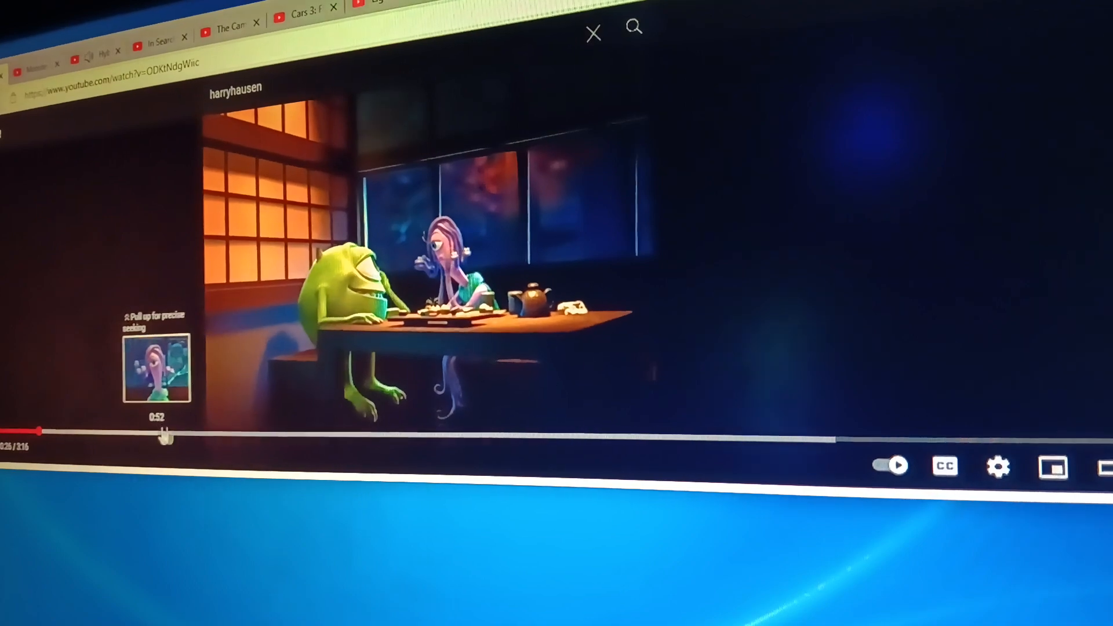